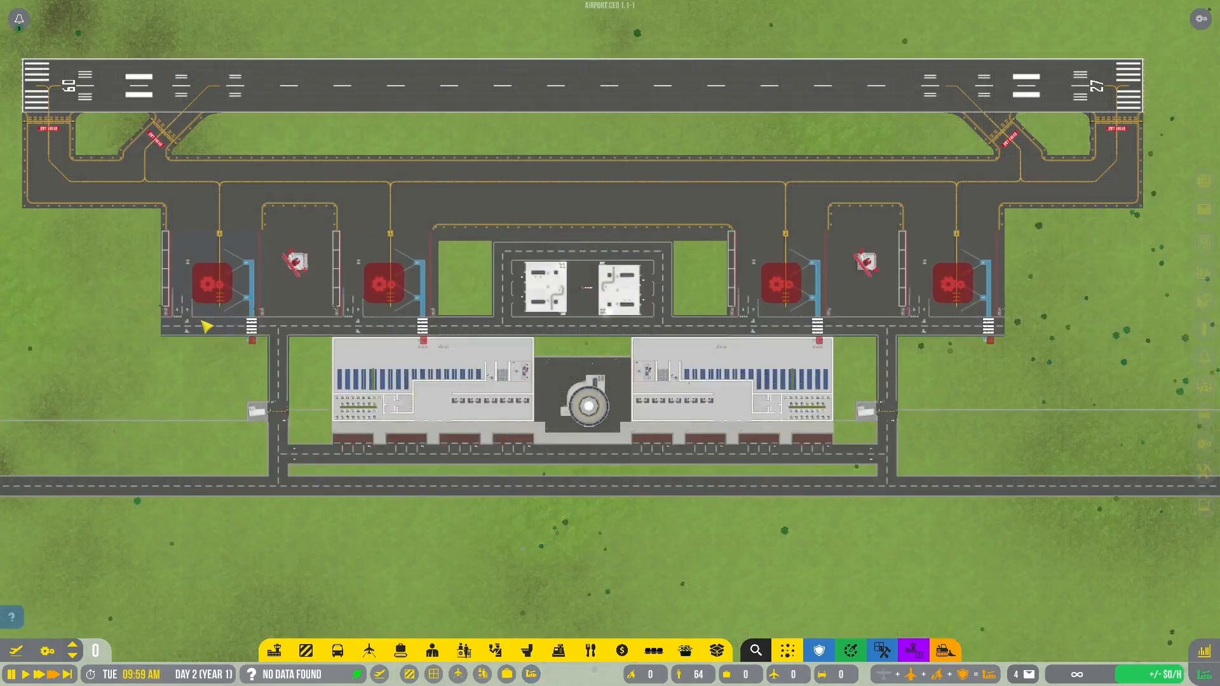
Step: Open the airside structures category from the construction toolbar
click(952, 282)
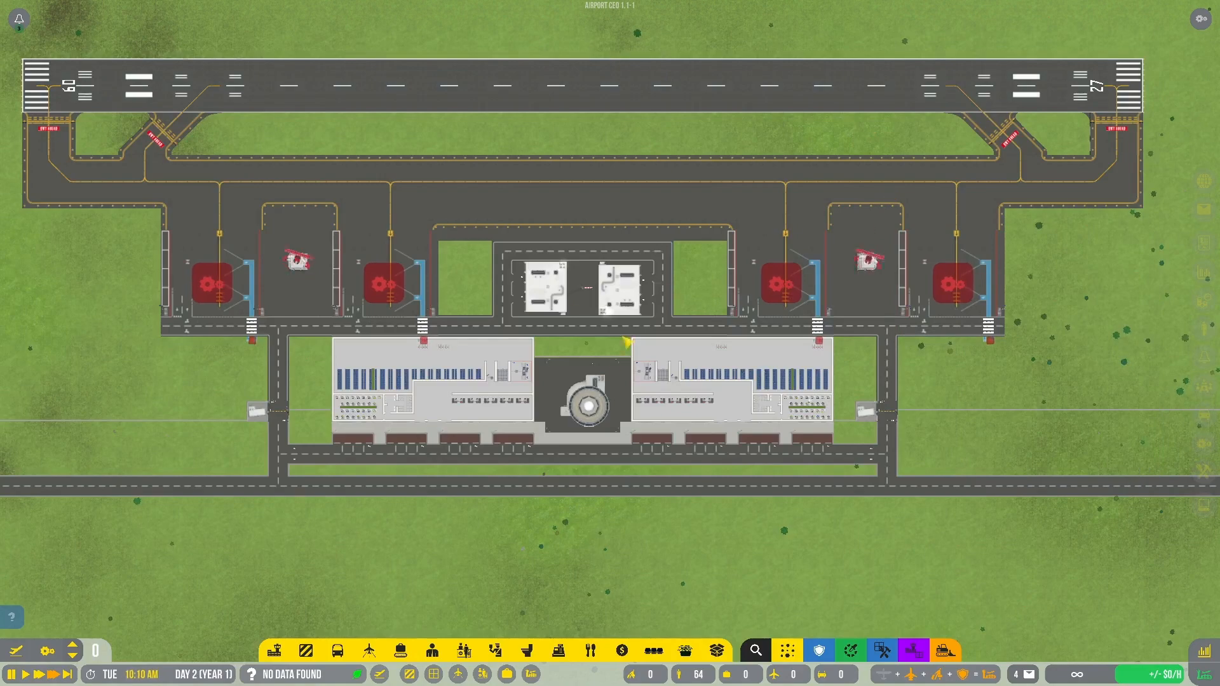
click(305, 651)
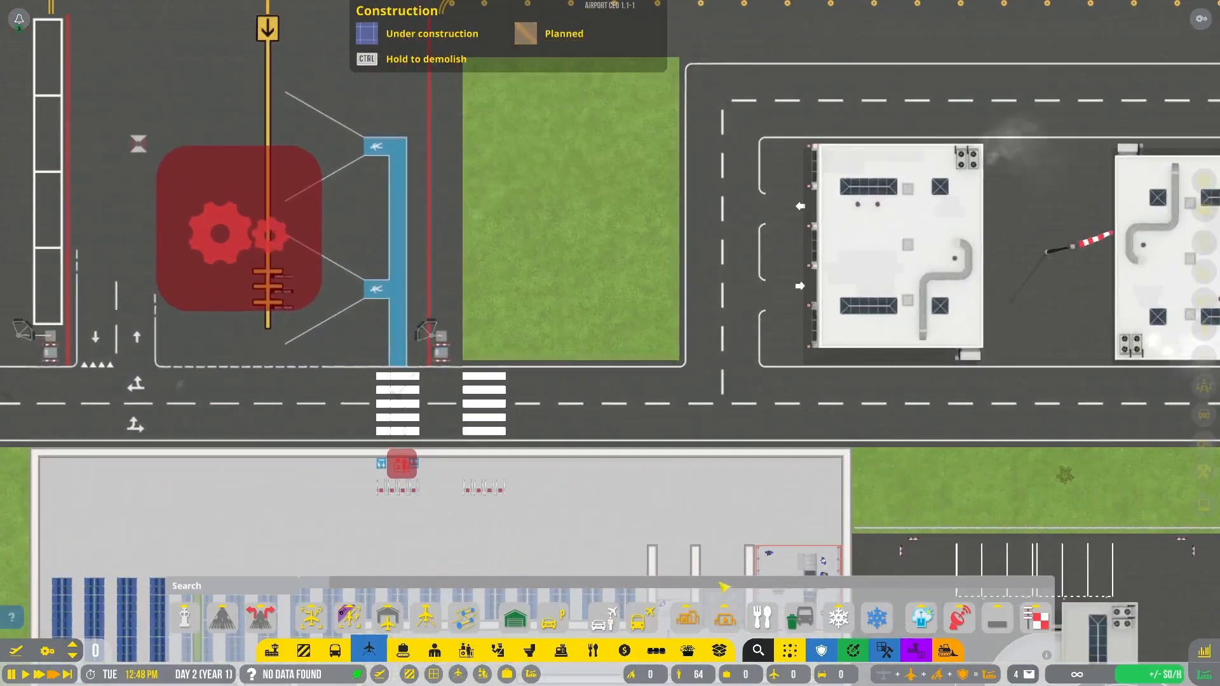
Step: Select the airside shuttle bus stop to place beside the left remote stand
click(336, 649)
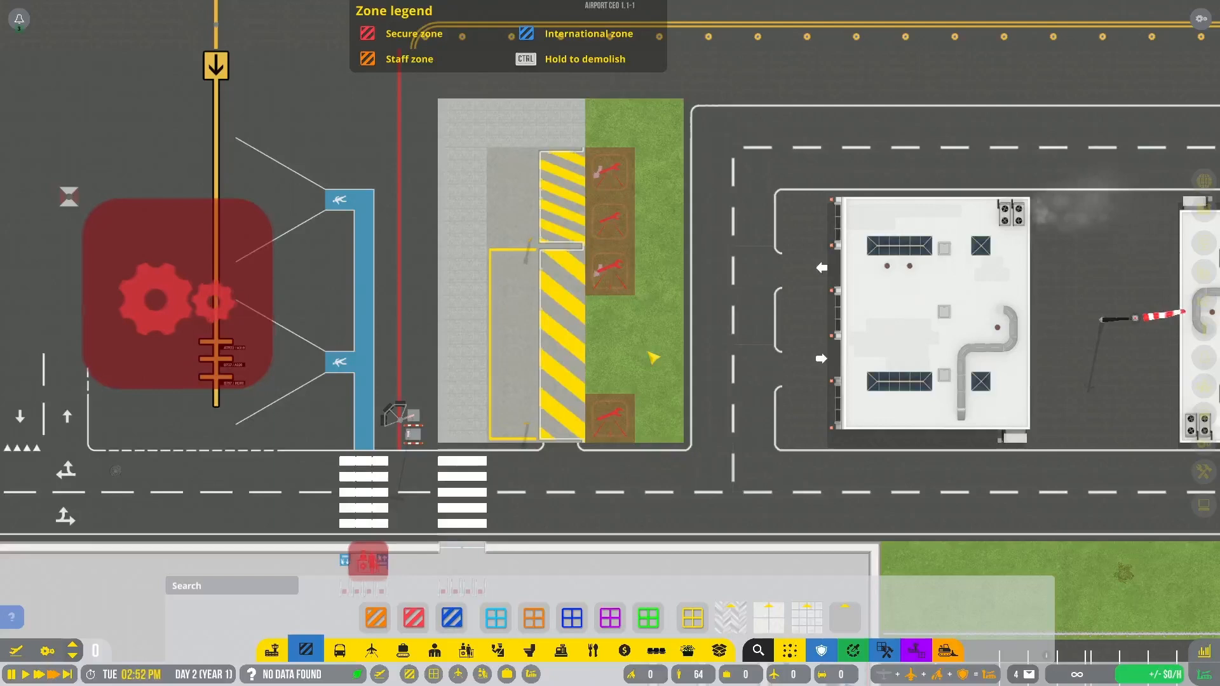
Step: Limit both stops' vehicle entries to airside shuttle buses and service cars only
click(337, 649)
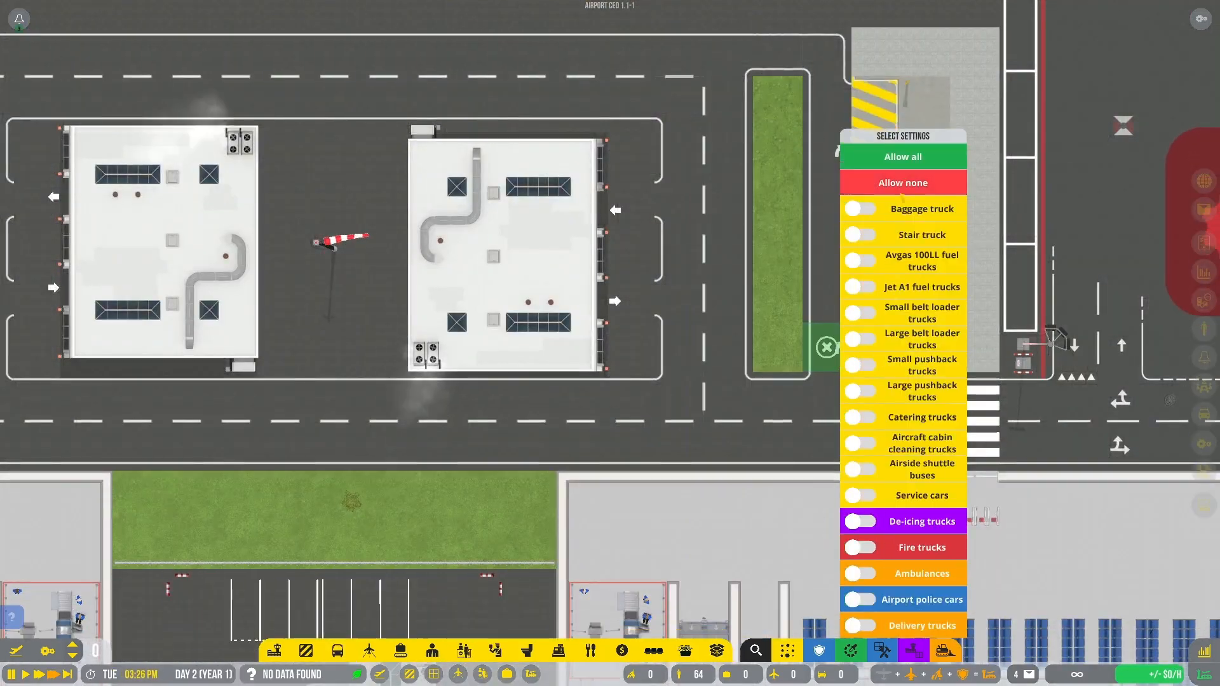
click(861, 495)
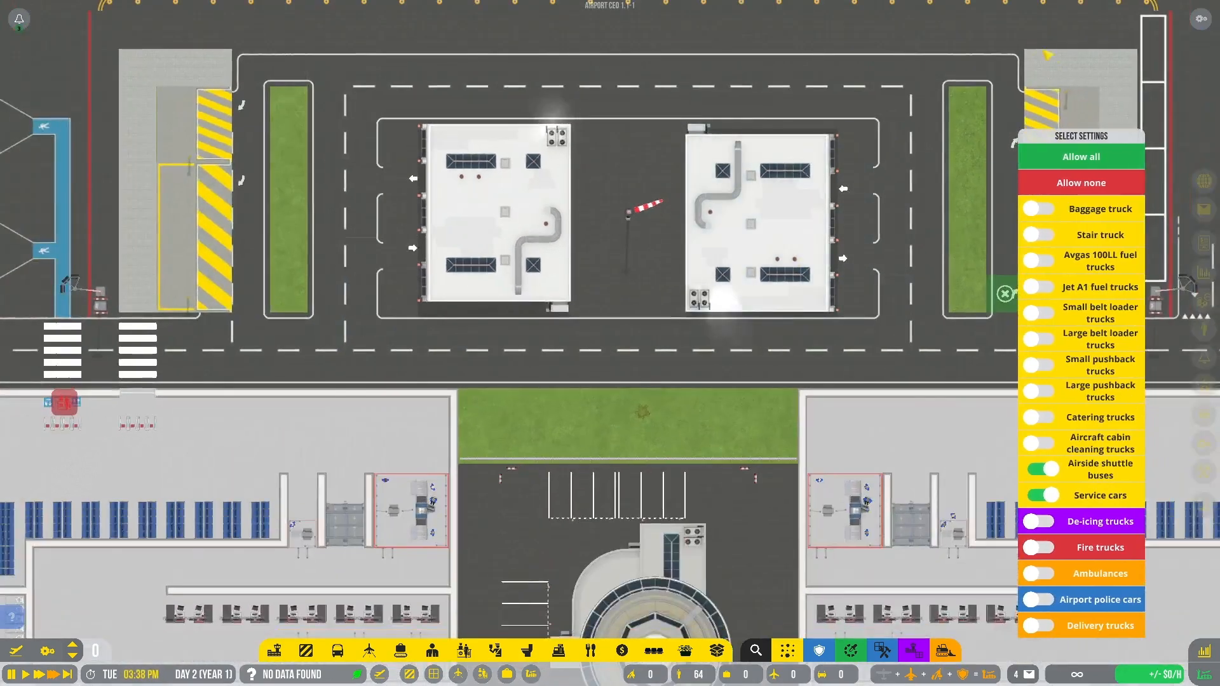
click(1081, 156)
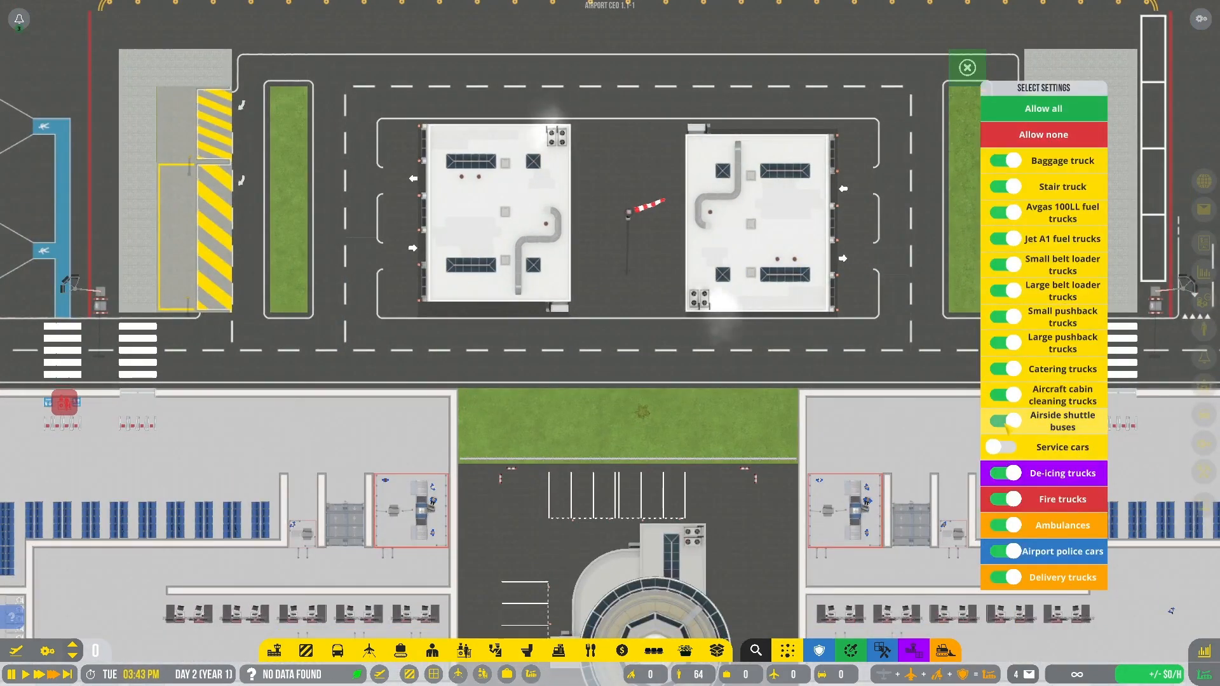
click(1043, 135)
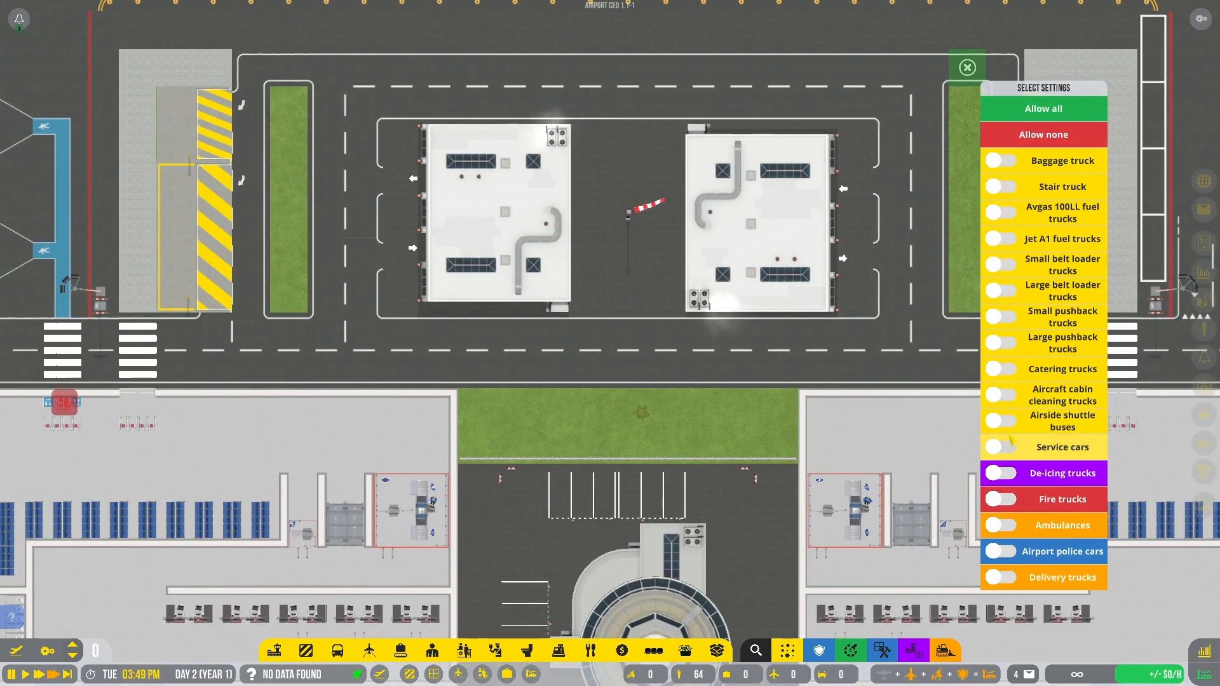
click(1043, 108)
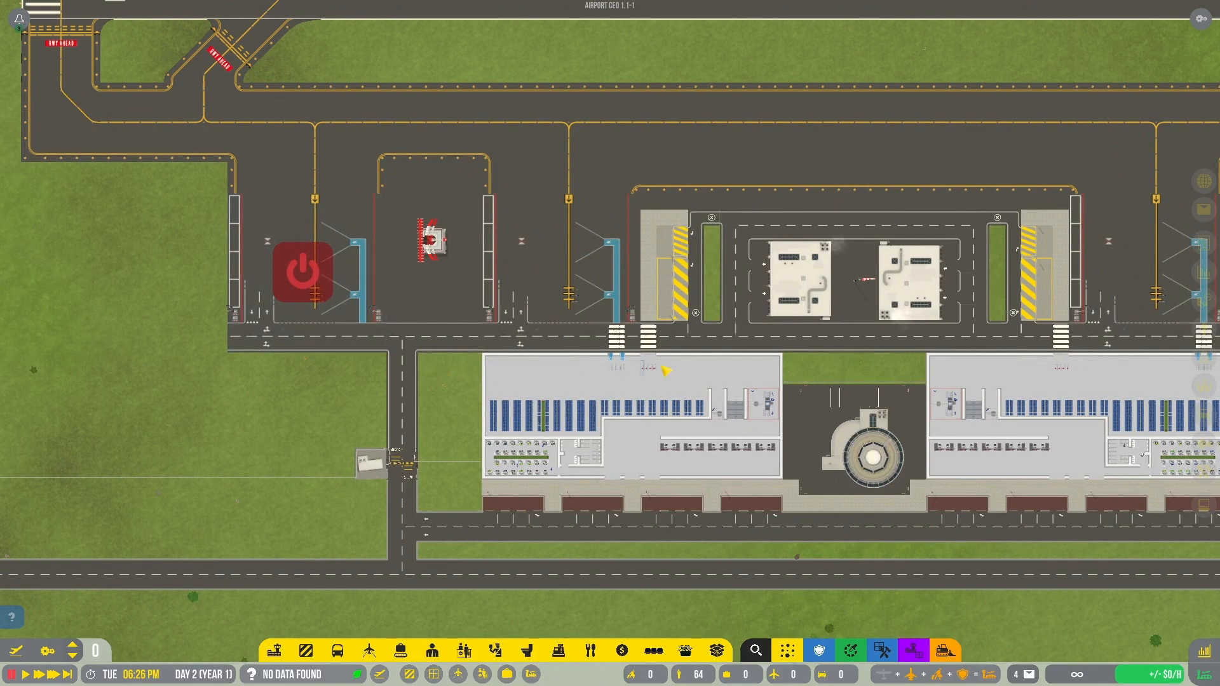
Step: Open the Operations overview in the airport management panel
click(301, 272)
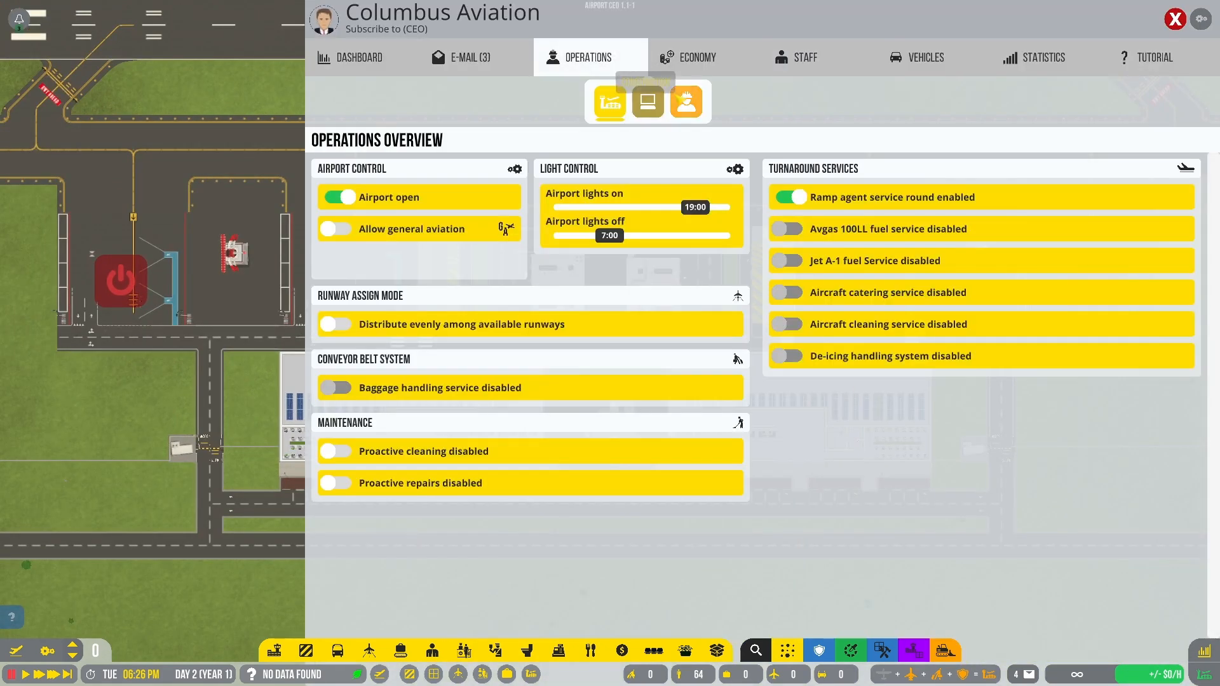
Step: Review completed R&D projects, then order two airside shuttle buses in vehicle procurement
click(647, 101)
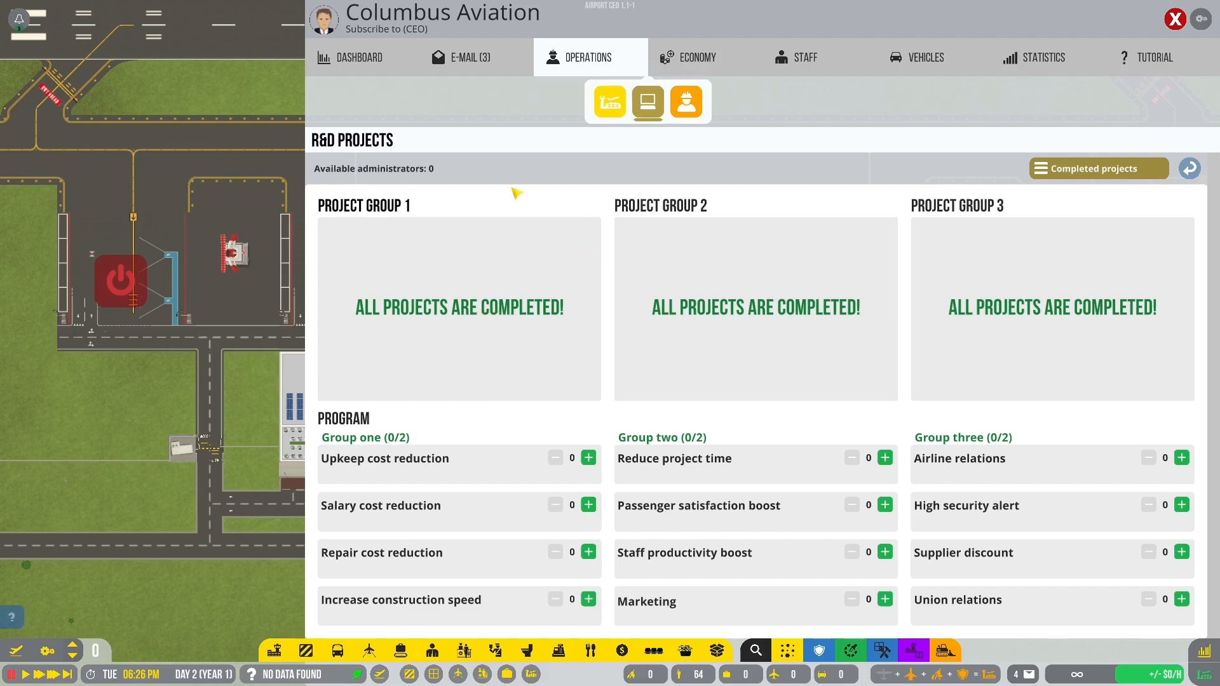
click(1097, 168)
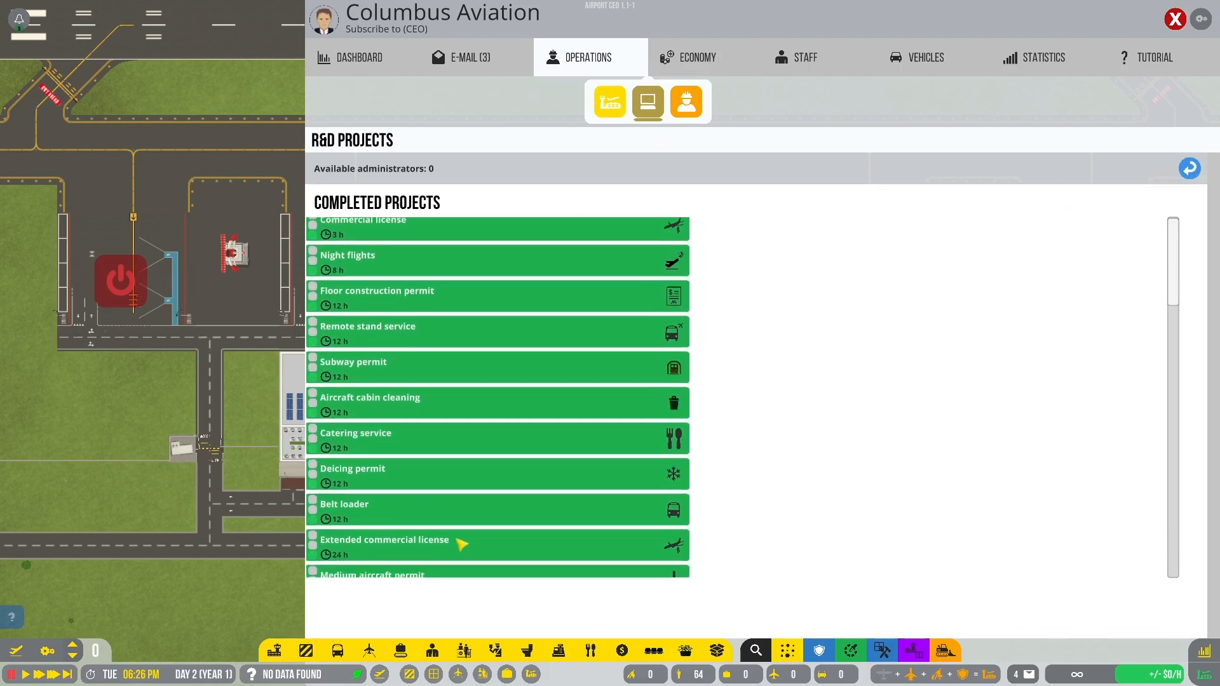
click(805, 57)
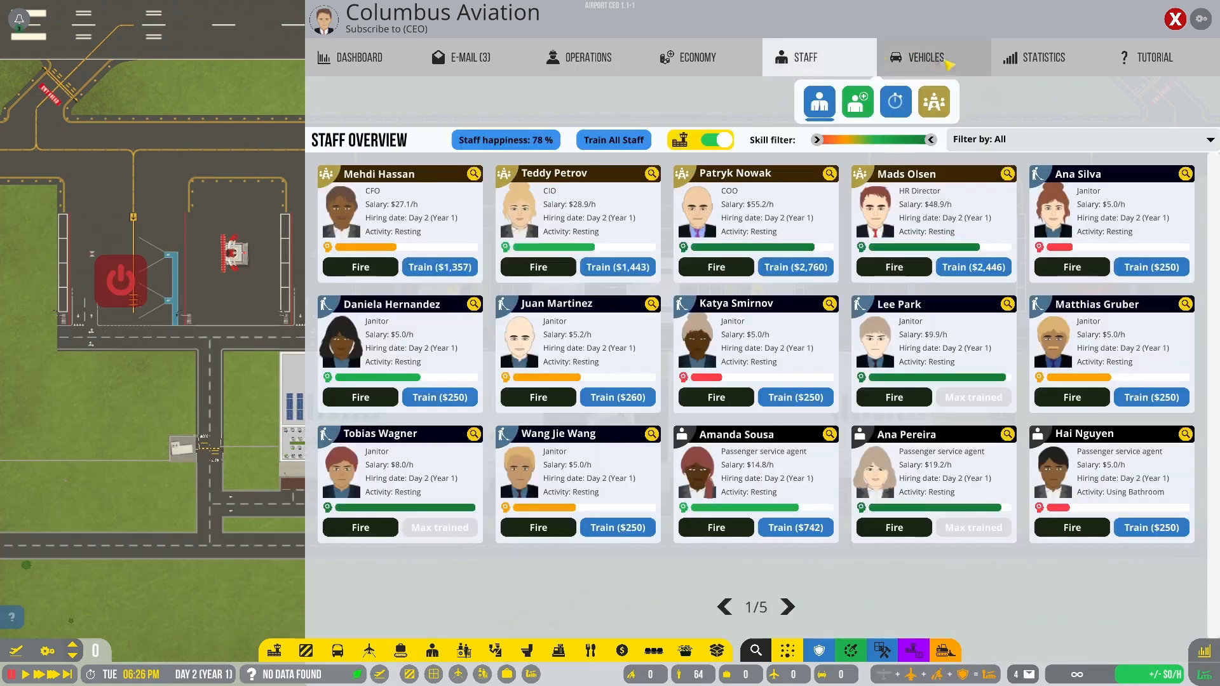
click(924, 56)
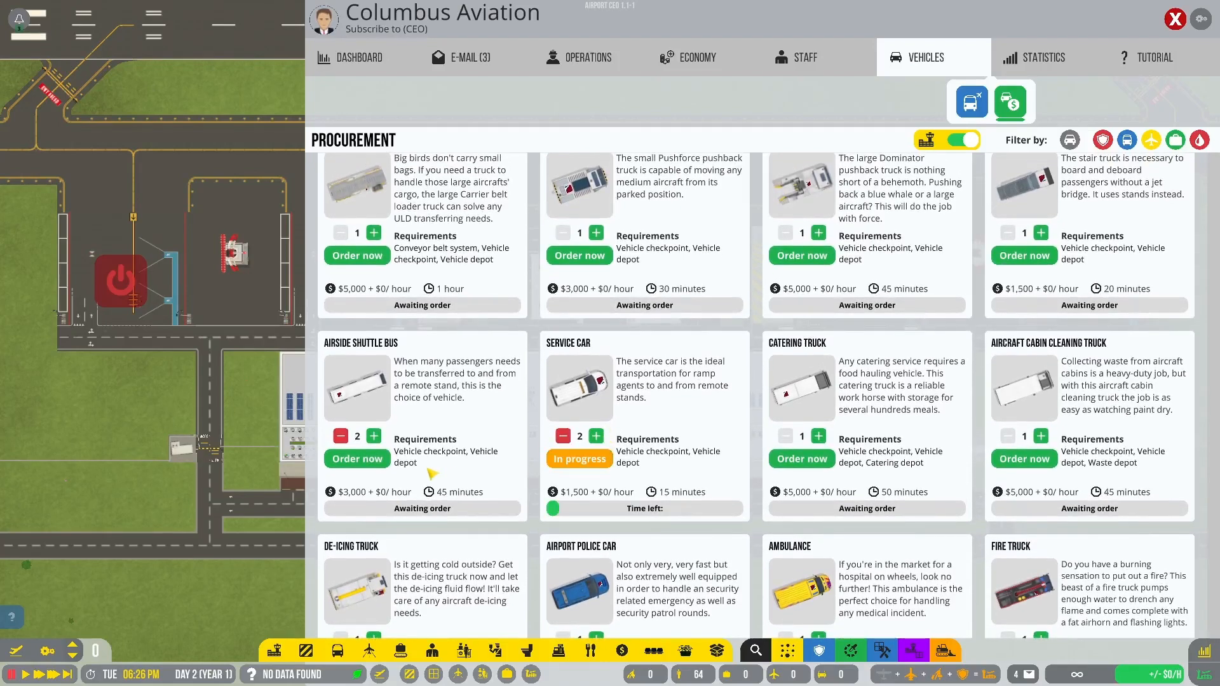
click(1174, 19)
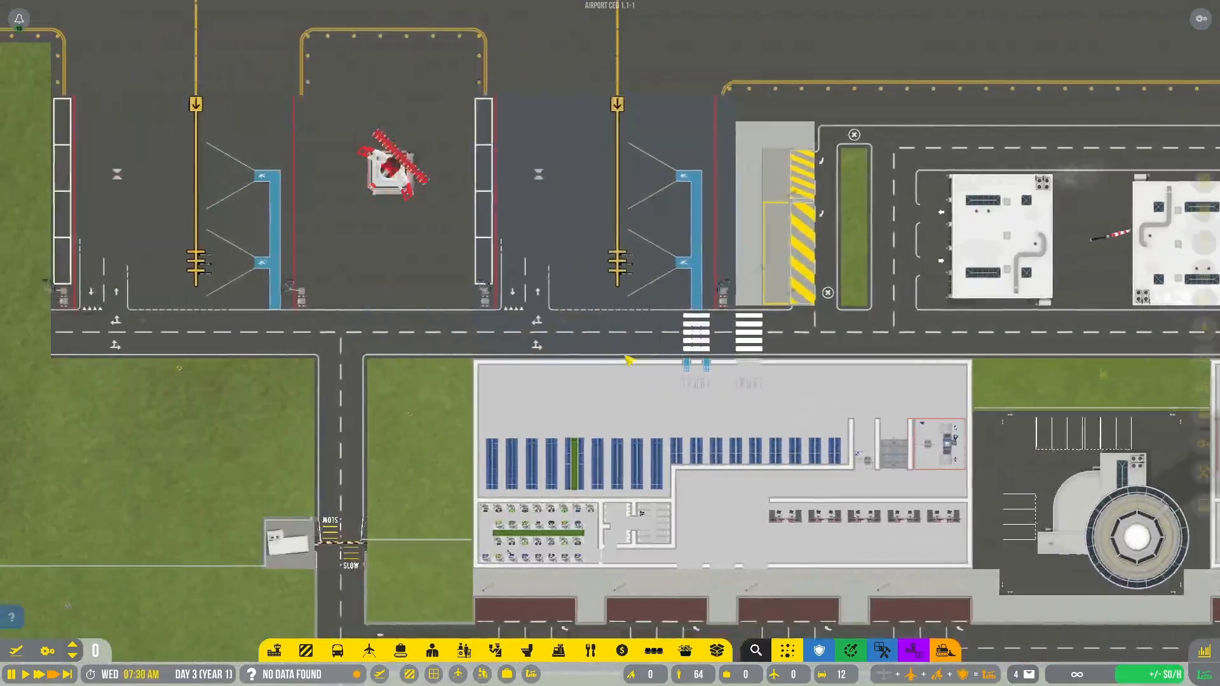
Step: View Breeze flights MX751 and MX674 on the medium stands in the Flight Planner
click(336, 649)
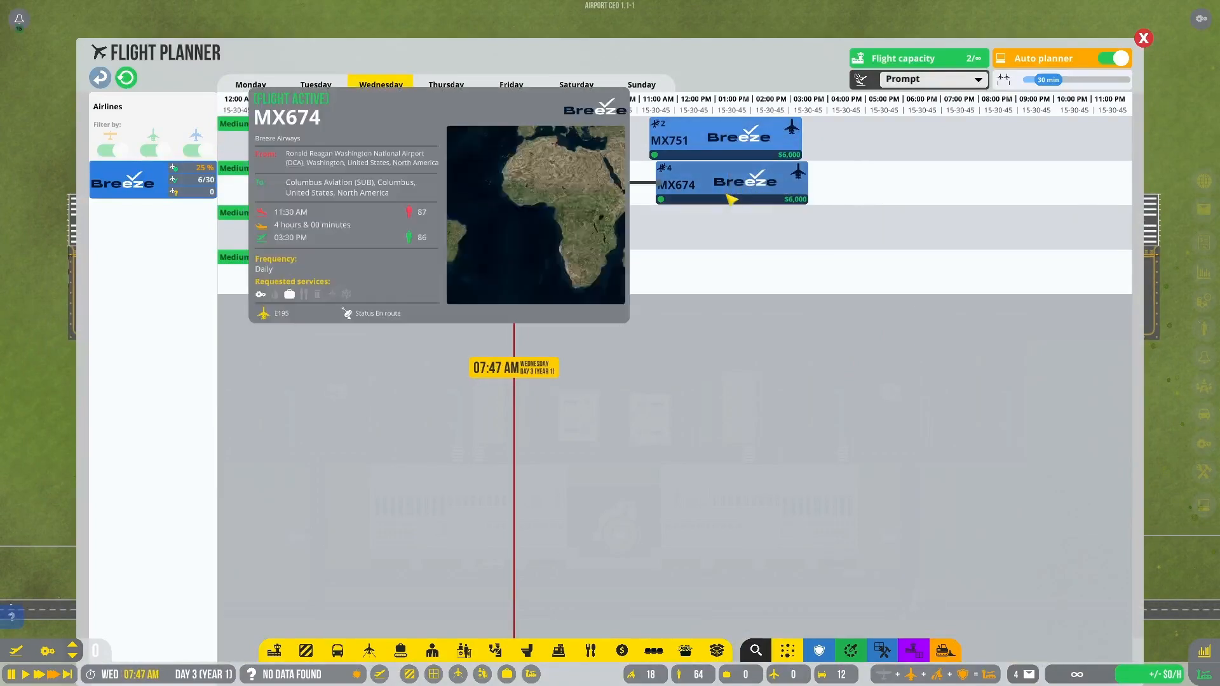
click(1142, 37)
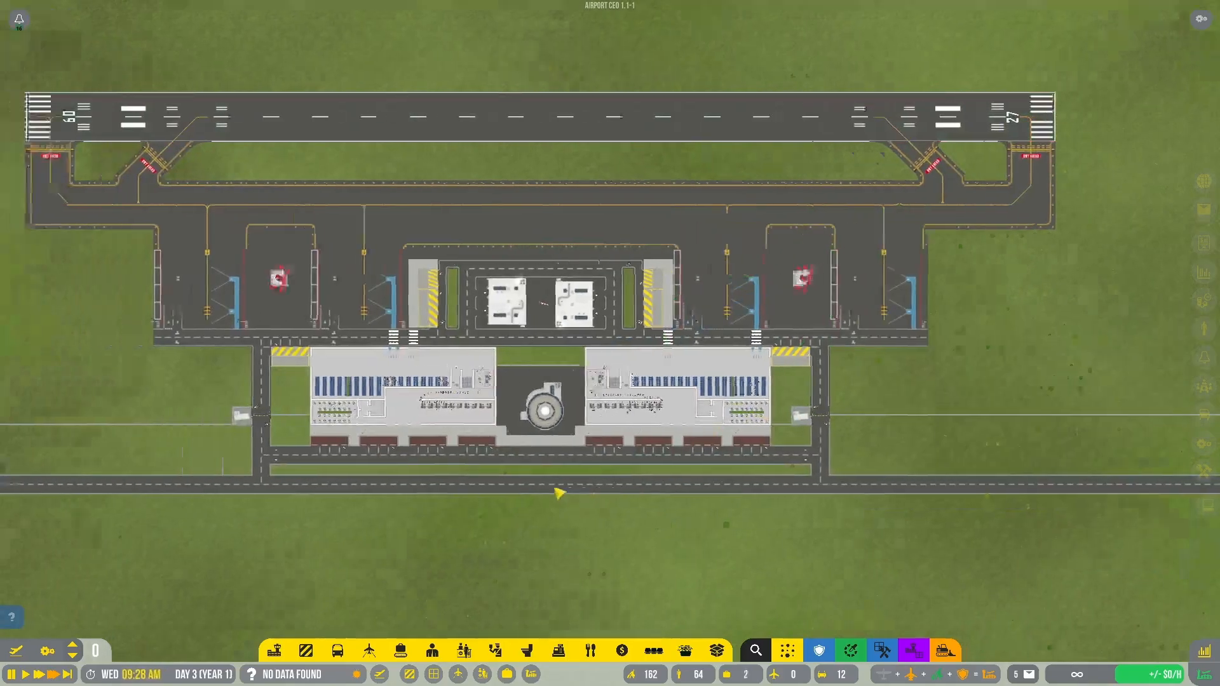
Step: Close and reopen the Flight Planner to see new Alaska, jetBlue, Allegiant and Spirit bookings
click(368, 650)
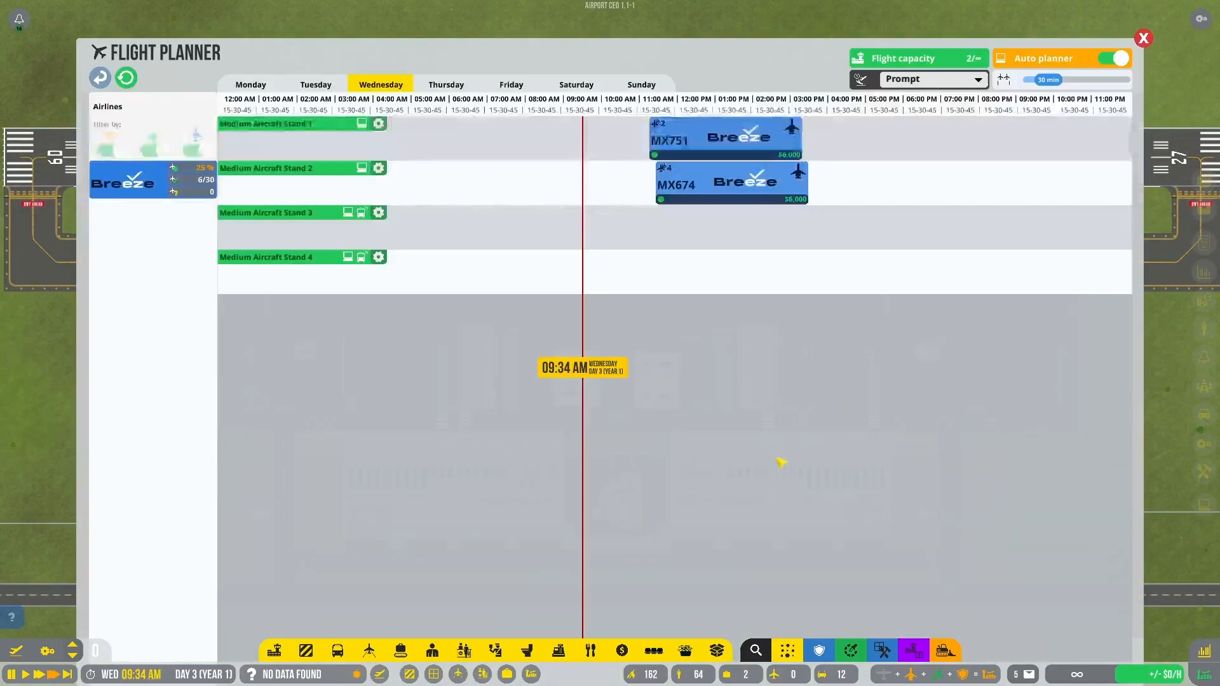
click(1142, 38)
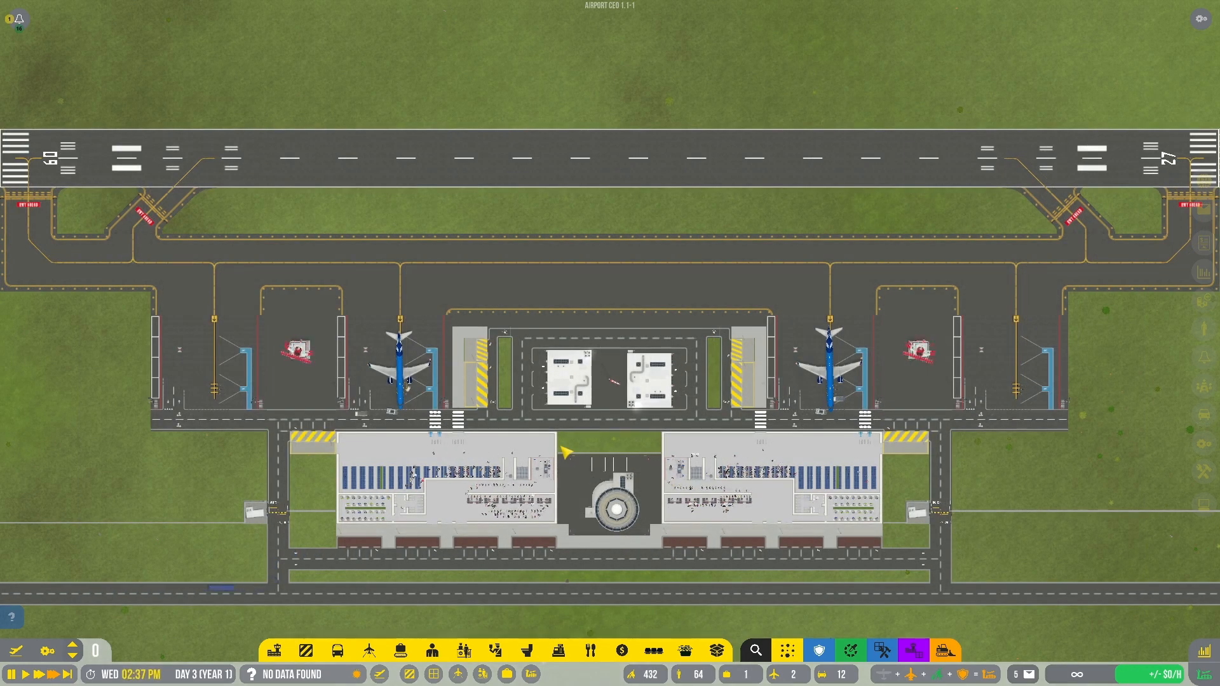
click(369, 650)
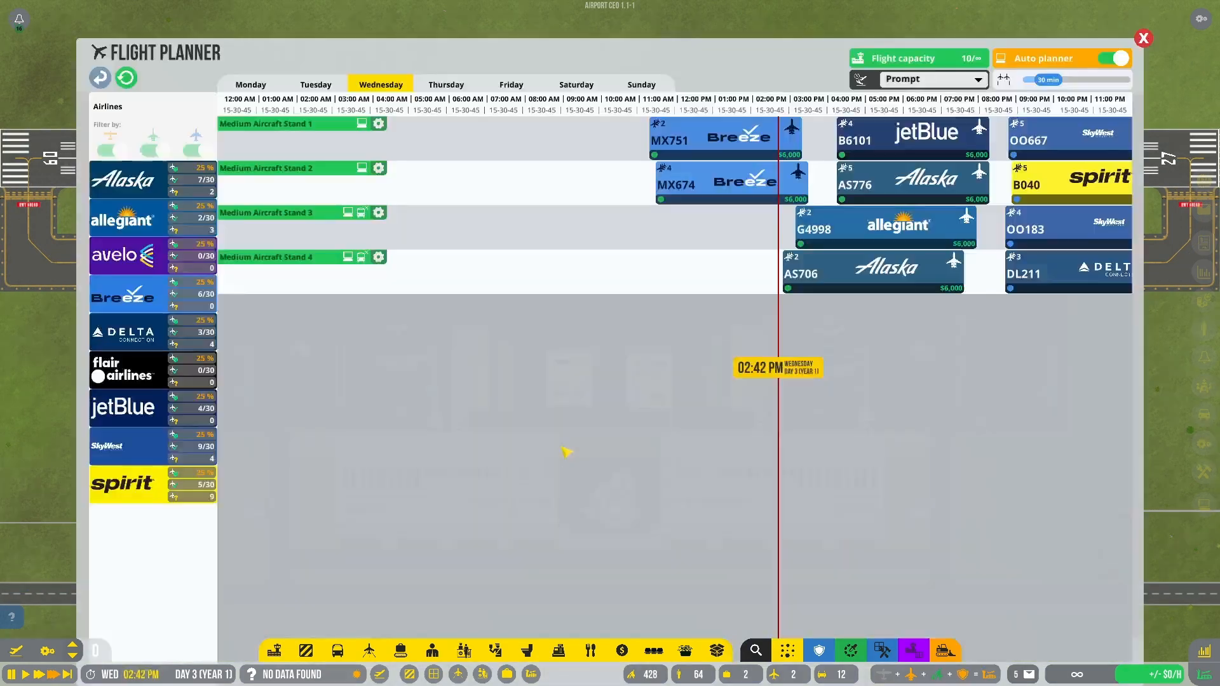